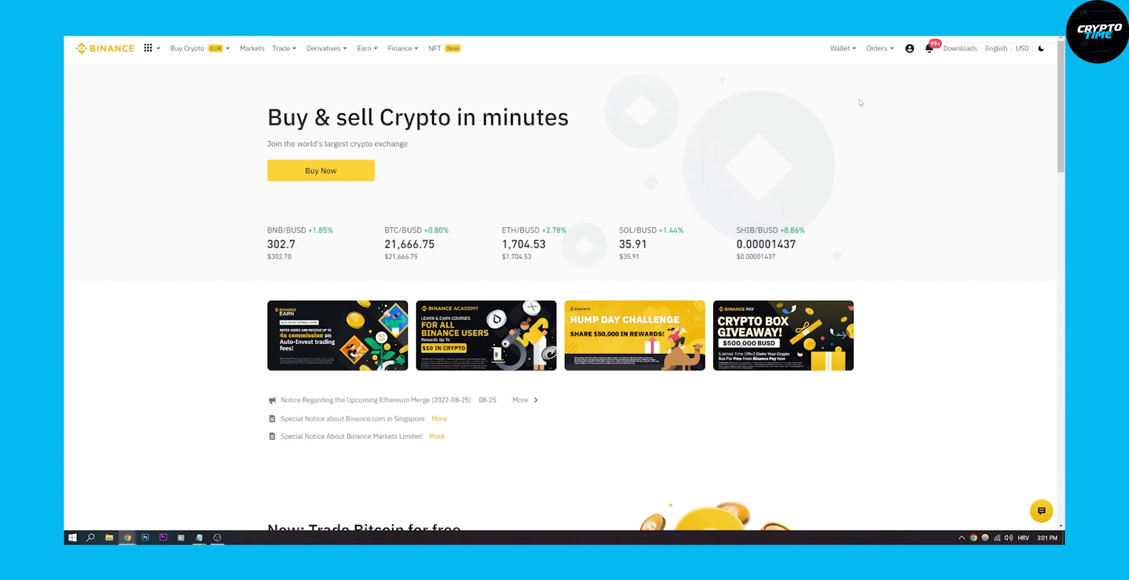
Open the Wallet Overview page with the estimated balance and assets
{"action": "left_click", "coordinate": [910, 48]}
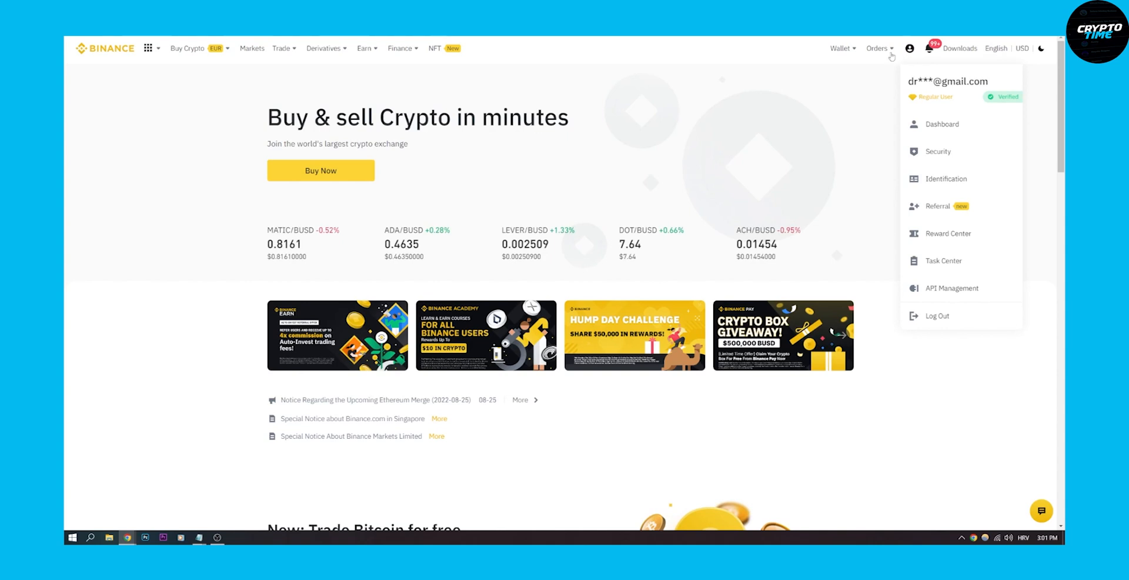
{"action": "left_click", "coordinate": [839, 48]}
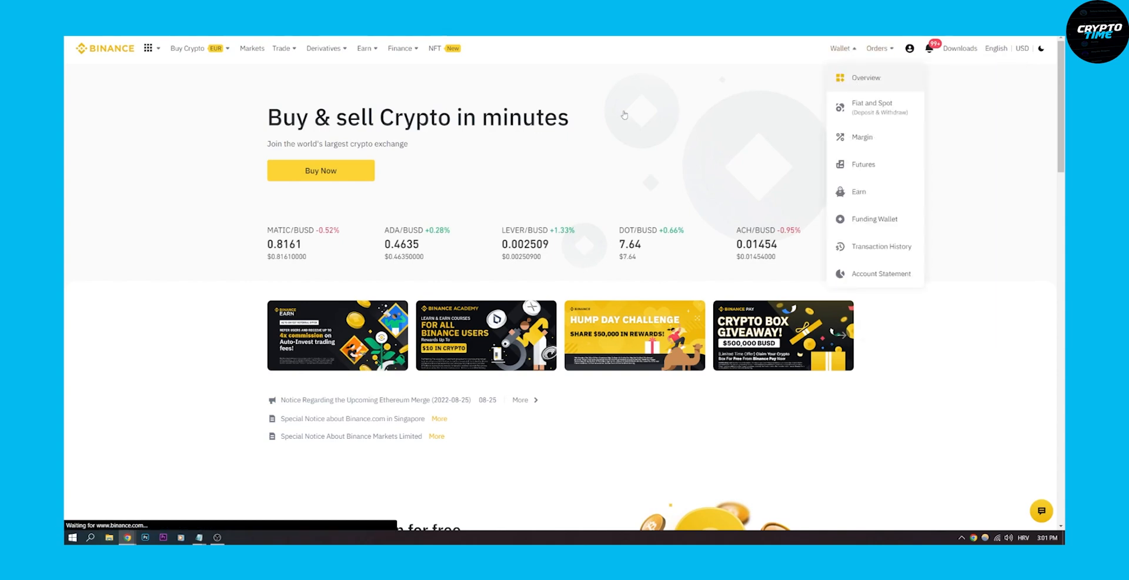
{"action": "left_click", "coordinate": [866, 77]}
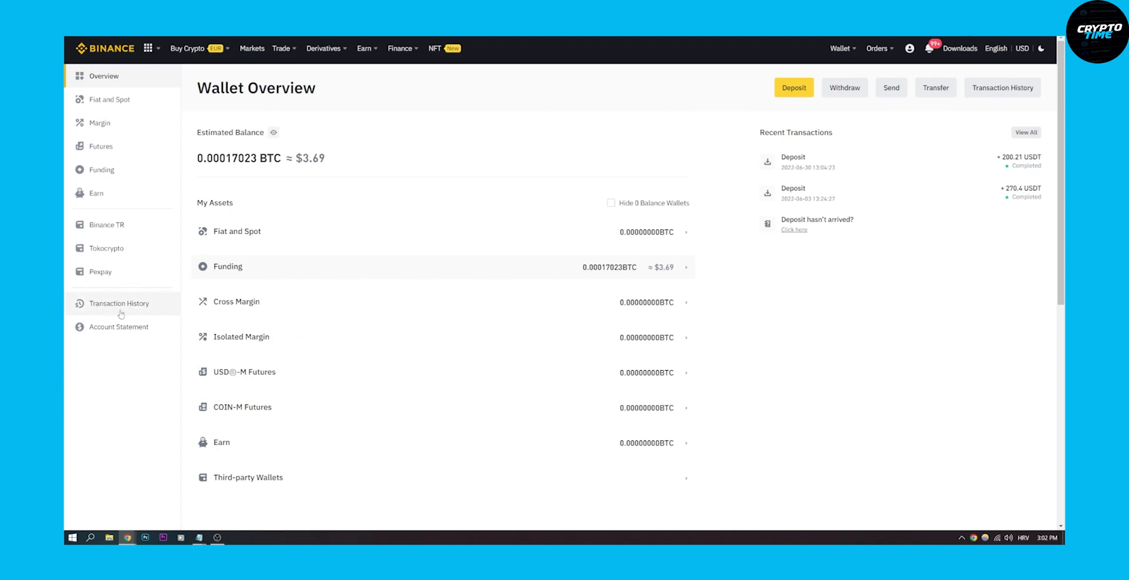
Open Transaction History from the wallet sidebar, showing crypto deposits
{"action": "left_click", "coordinate": [118, 302]}
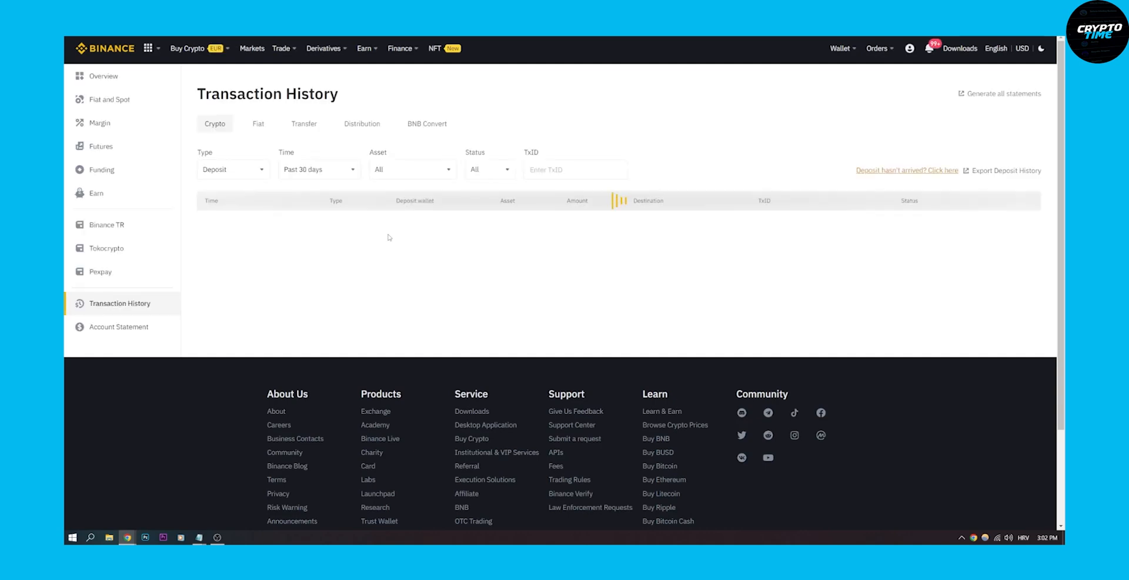
{"action": "mouse_move", "coordinate": [368, 239]}
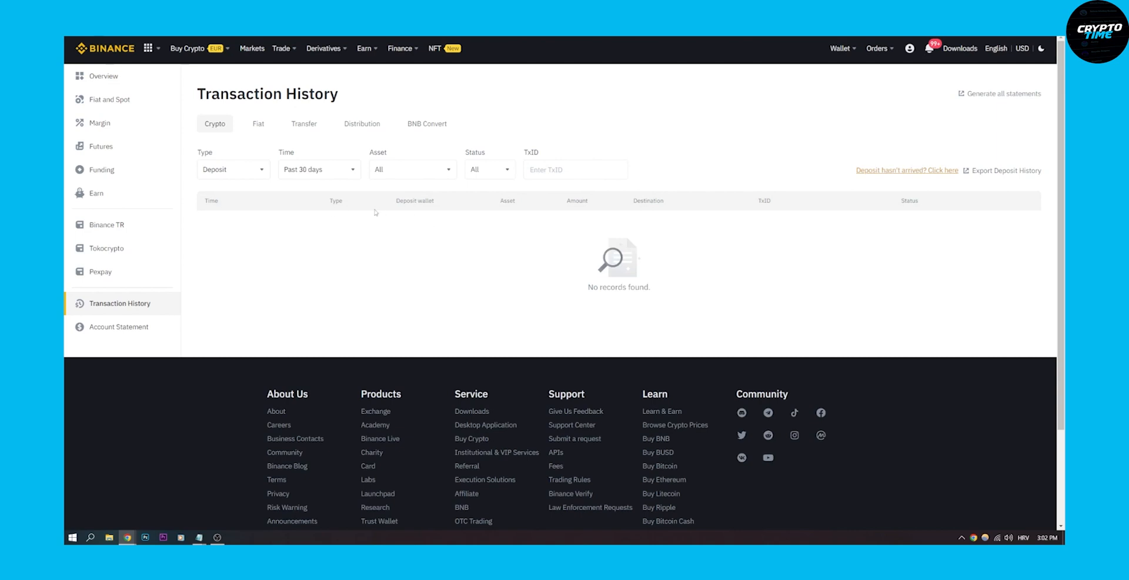
{"action": "mouse_move", "coordinate": [373, 211]}
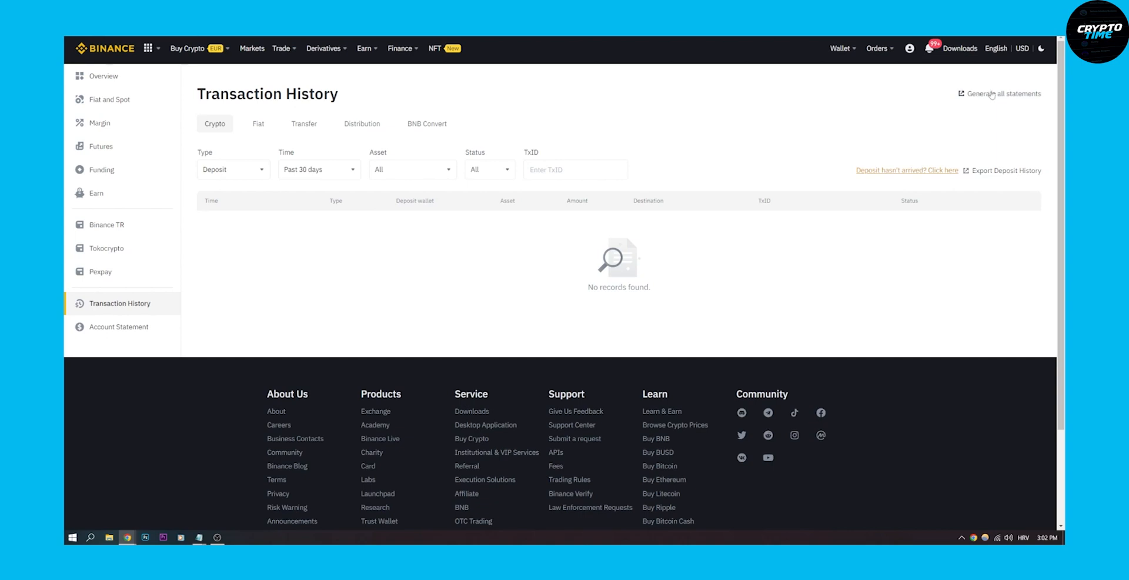
Configure an all-statements report: past 90 days, all accounts, all coins
{"action": "left_click", "coordinate": [1001, 94]}
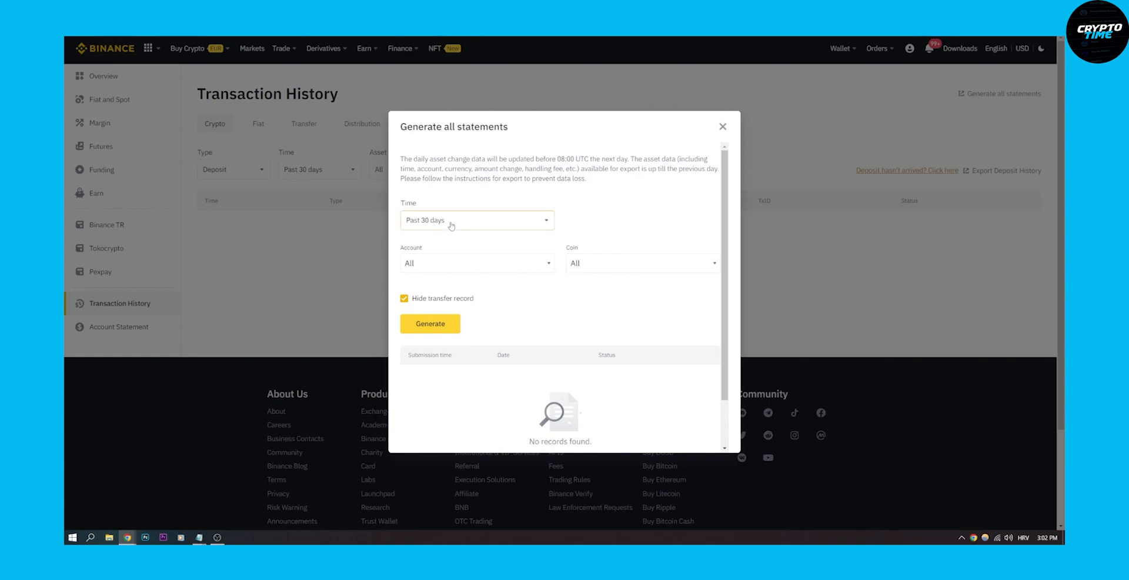
{"action": "left_click", "coordinate": [476, 220]}
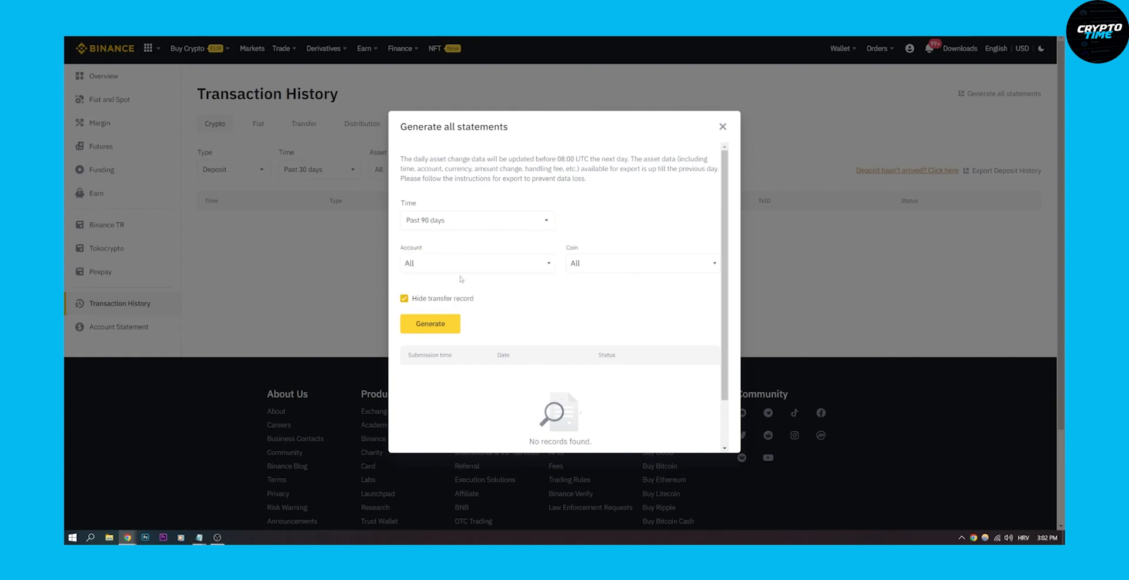
{"action": "mouse_move", "coordinate": [450, 269]}
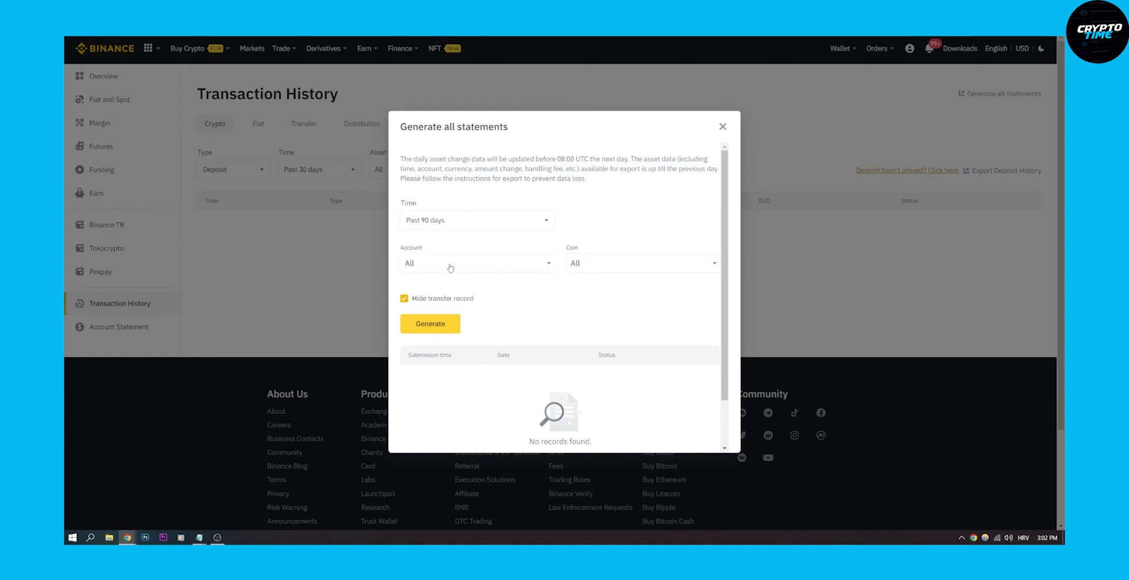
{"action": "left_click", "coordinate": [477, 263]}
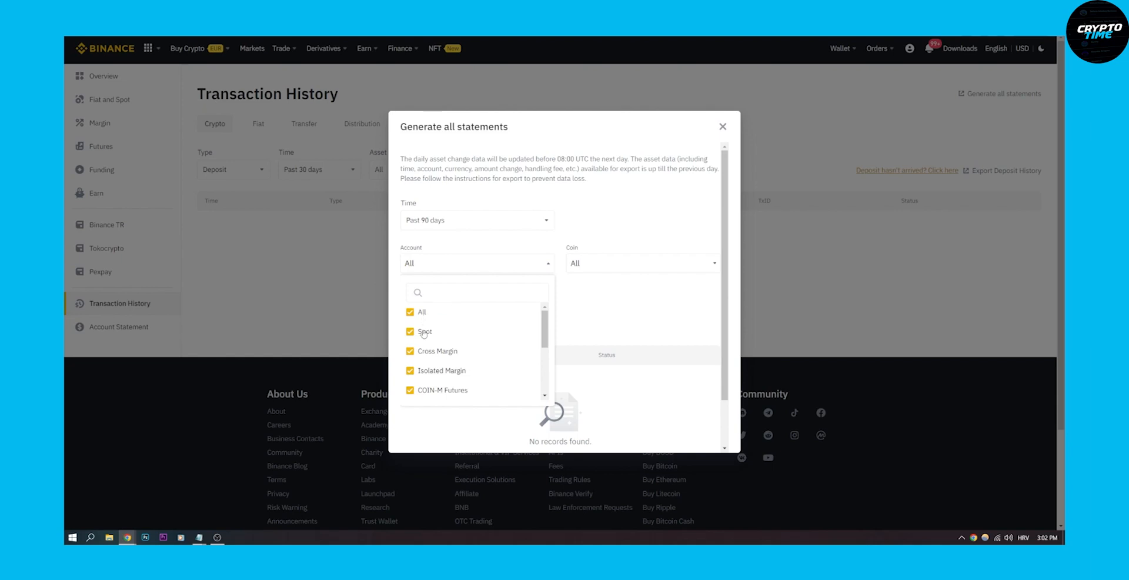
{"action": "mouse_move", "coordinate": [443, 362]}
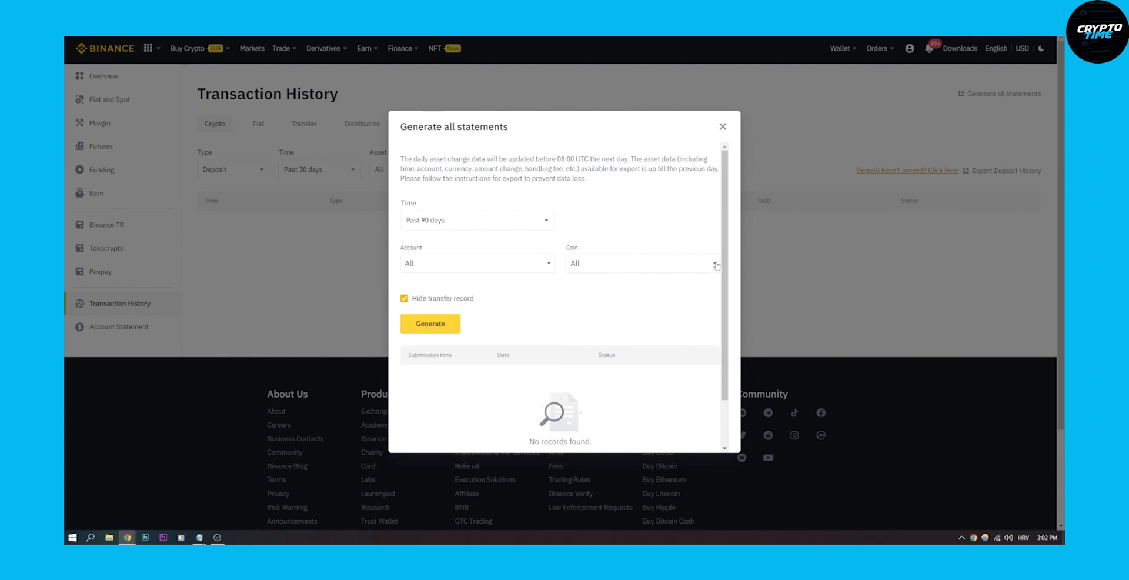
{"action": "left_click", "coordinate": [641, 262]}
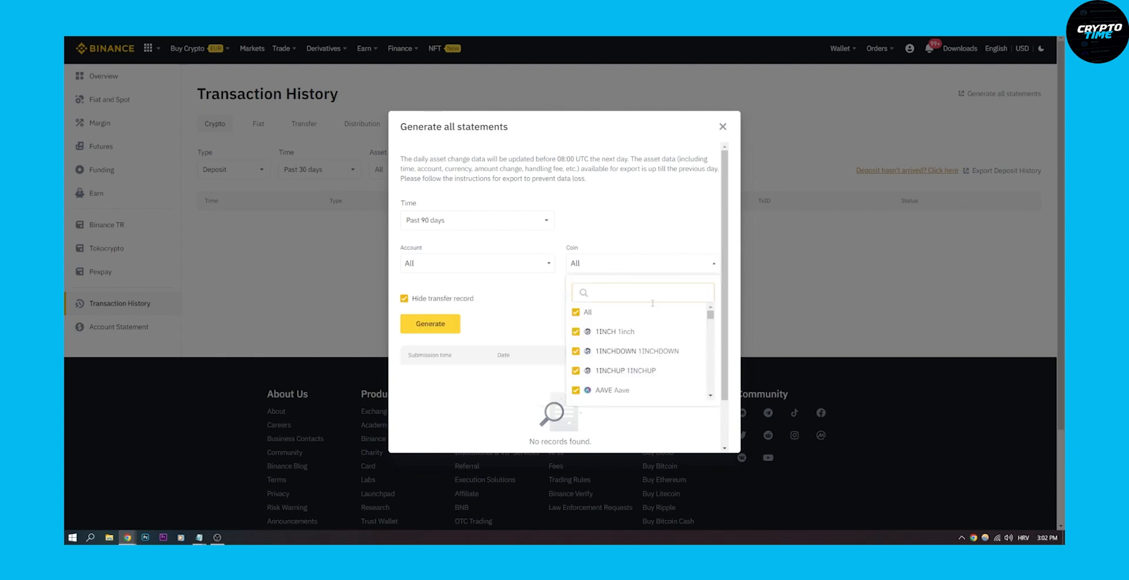
{"action": "scroll", "scroll_direction": "down", "scroll_amount": 3}
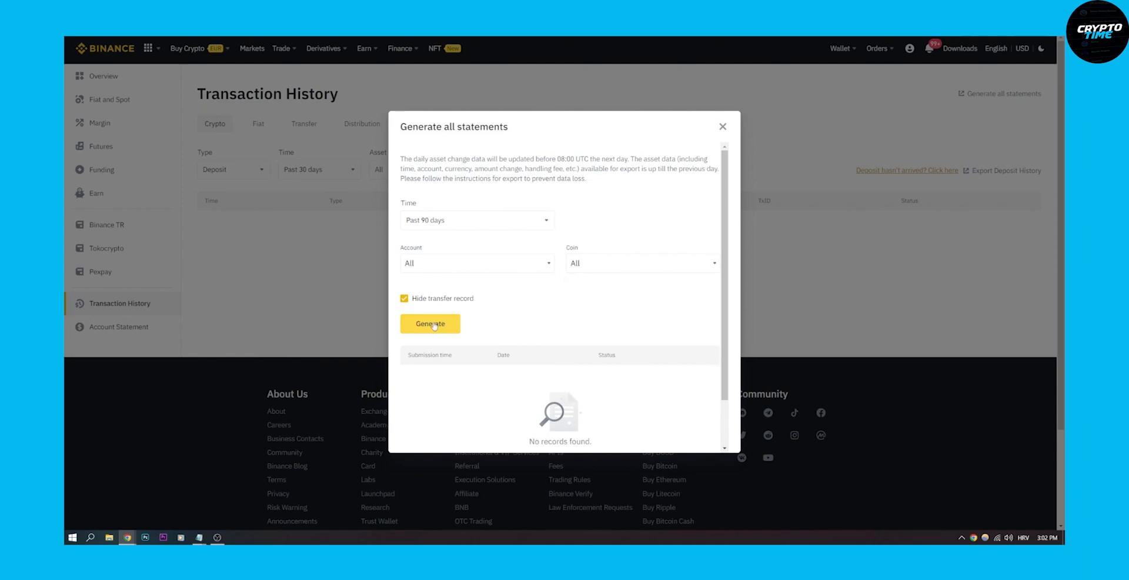
Generate the 90-day statement and close the statements window once it shows Generating
{"action": "left_click", "coordinate": [430, 323]}
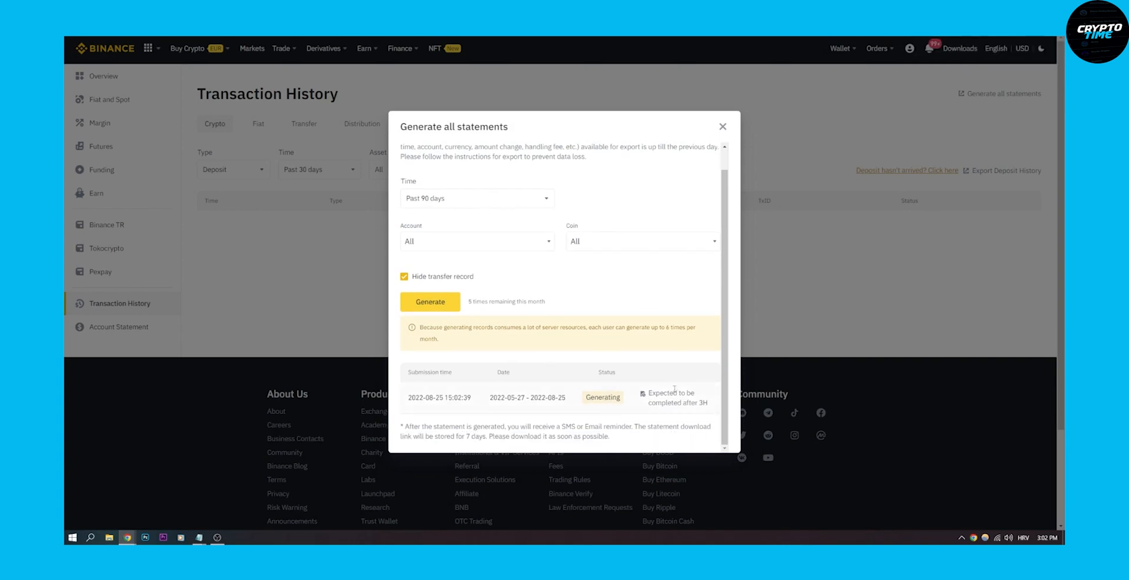
{"action": "mouse_move", "coordinate": [680, 401]}
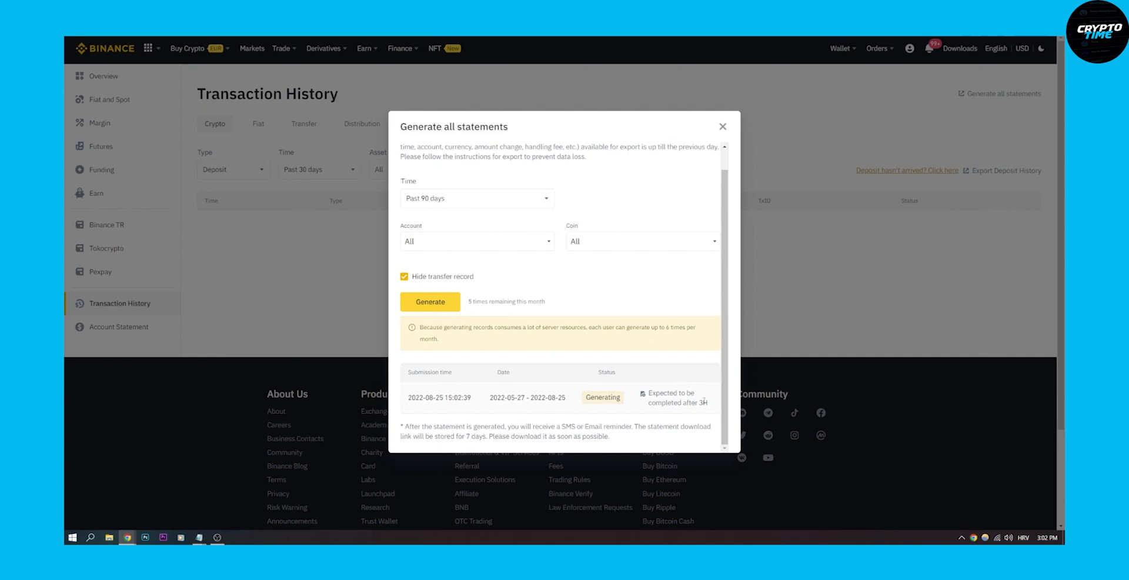
{"action": "mouse_move", "coordinate": [644, 396]}
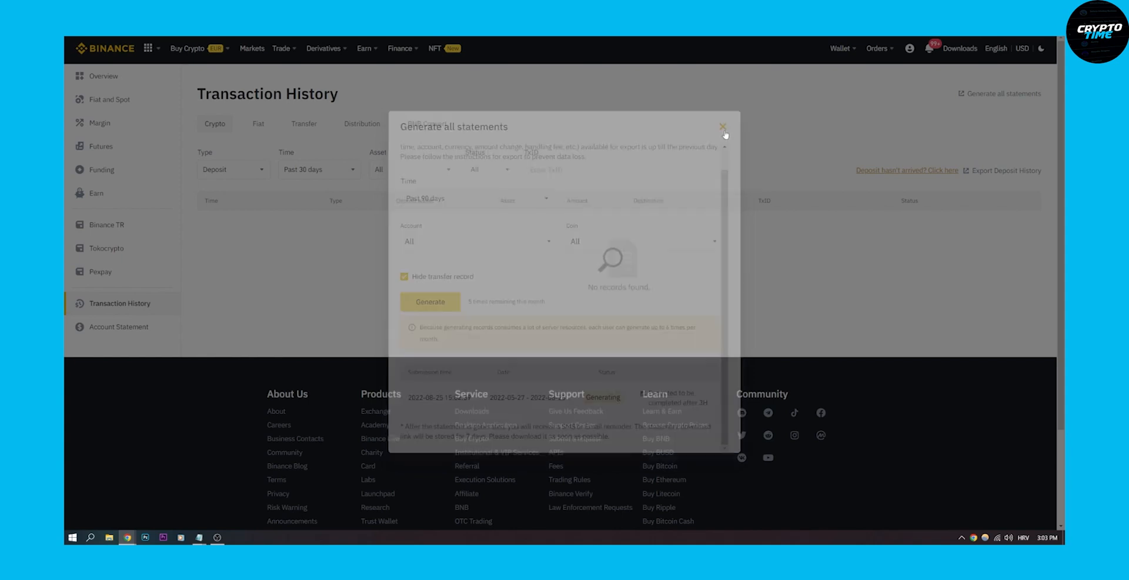
{"action": "left_click", "coordinate": [724, 127]}
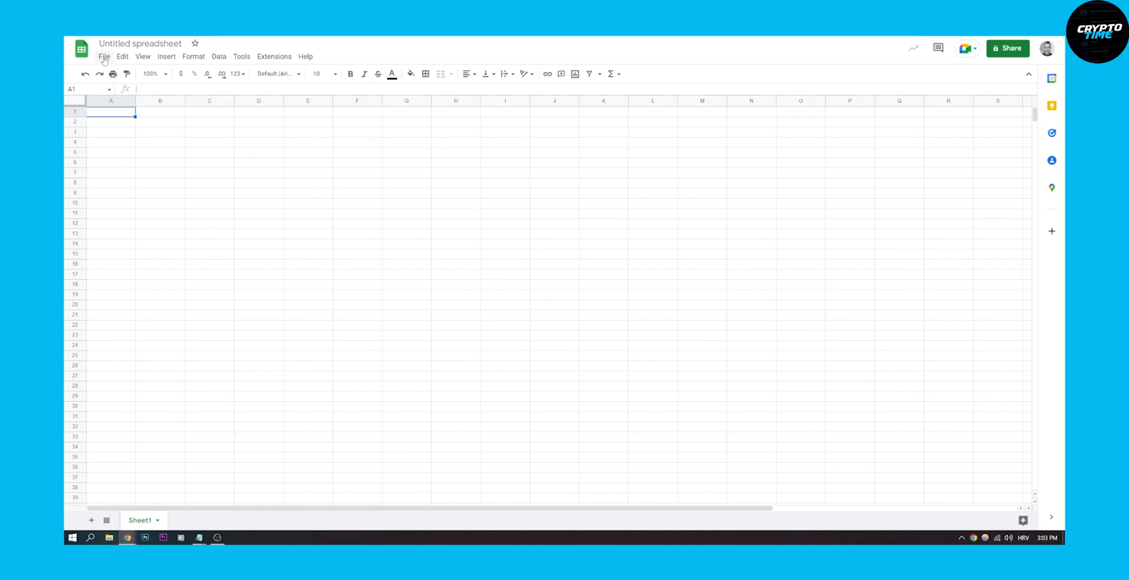
{"action": "left_click", "coordinate": [103, 56]}
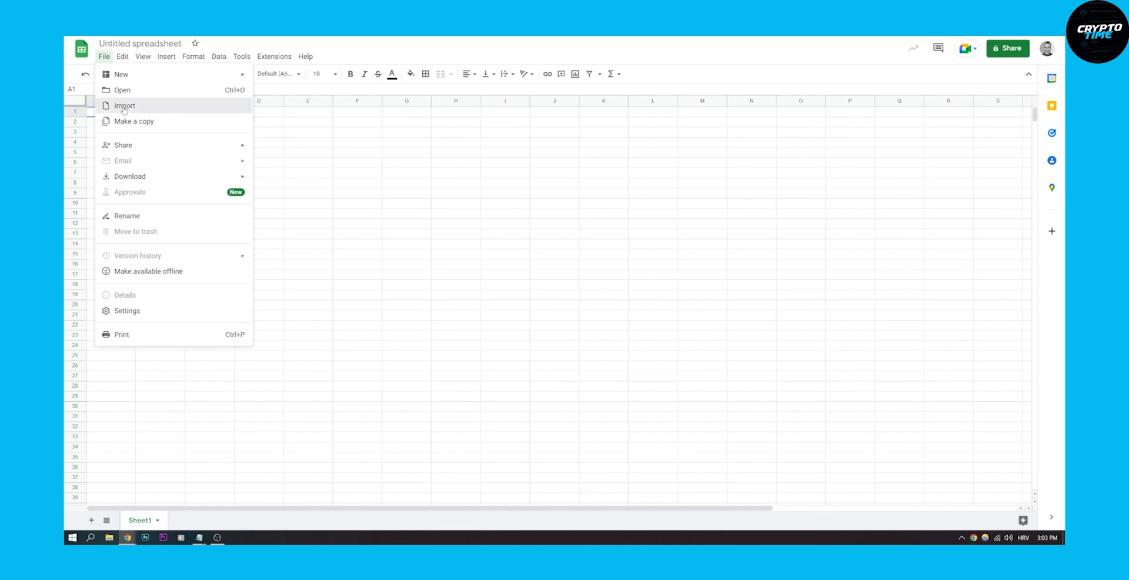
{"action": "left_click", "coordinate": [124, 106]}
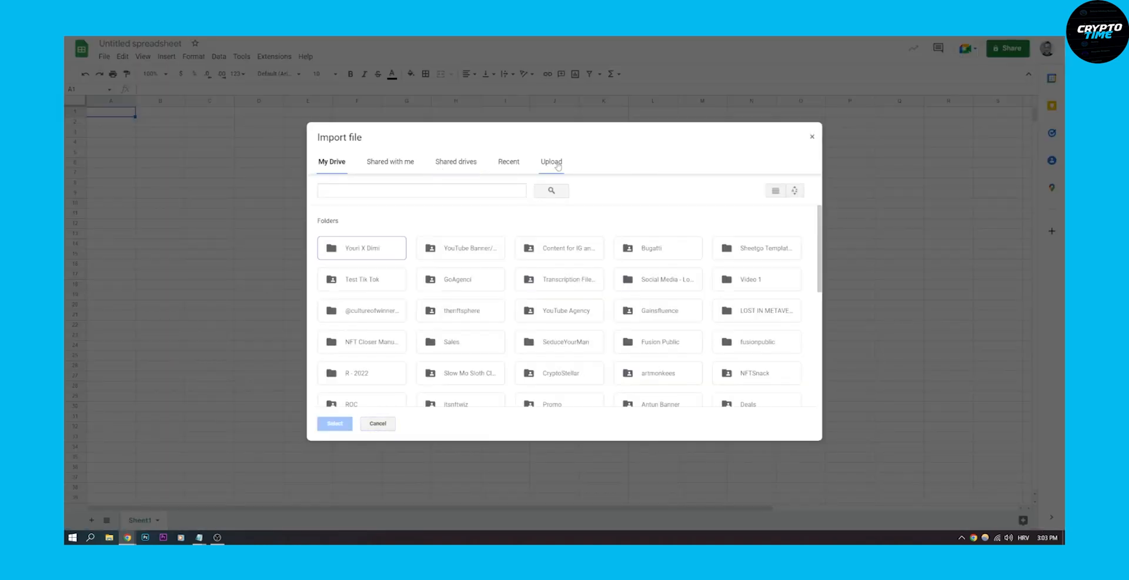
{"action": "left_click", "coordinate": [550, 161]}
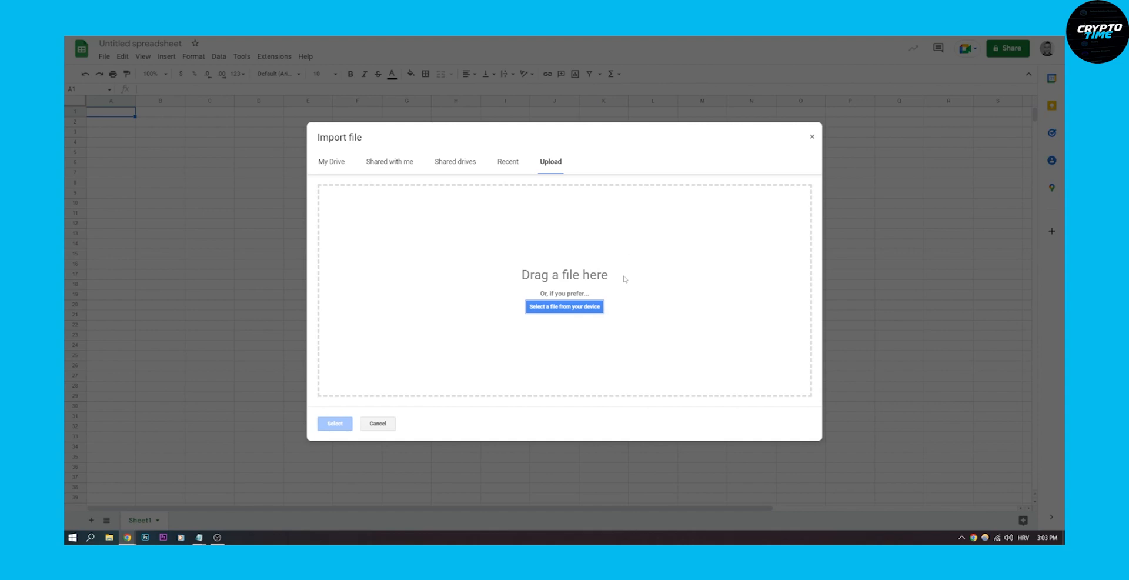
{"action": "left_click", "coordinate": [378, 423]}
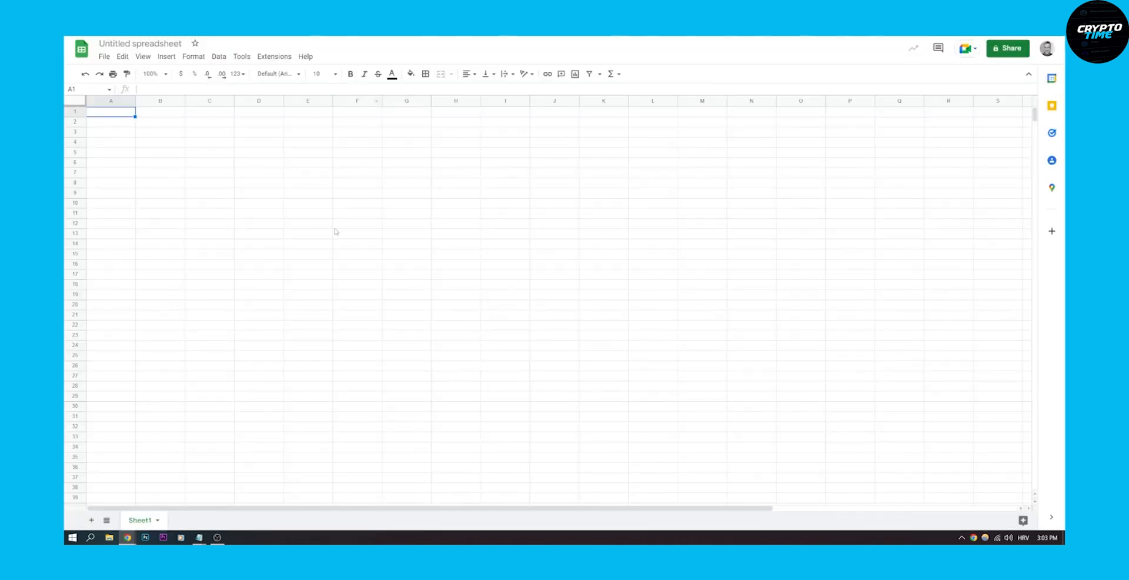
{"action": "mouse_move", "coordinate": [391, 134]}
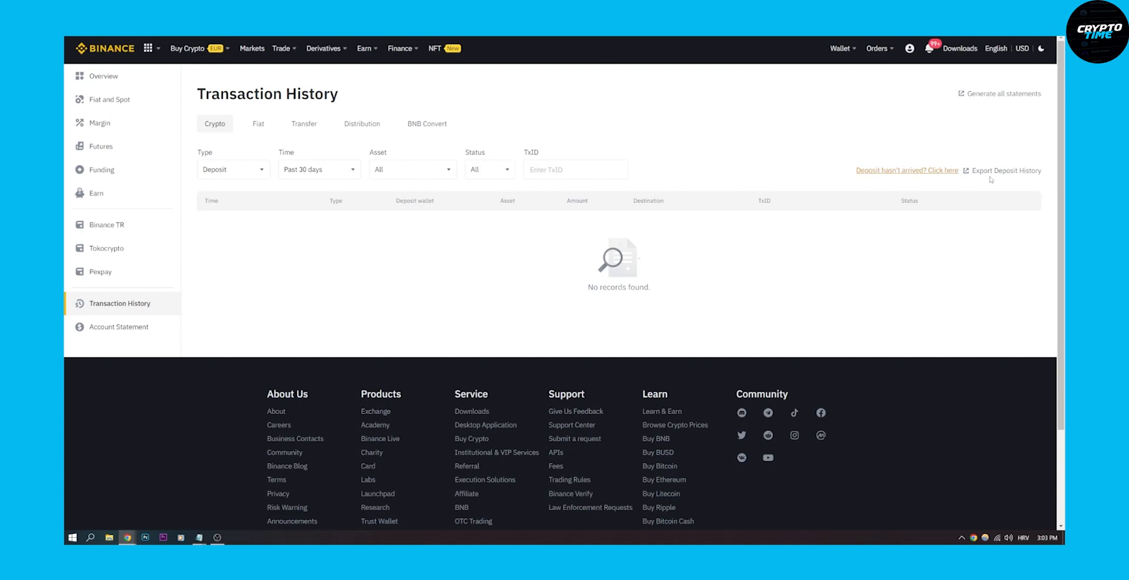
Open the Export Deposit History window and close it without exporting
{"action": "left_click", "coordinate": [1004, 170]}
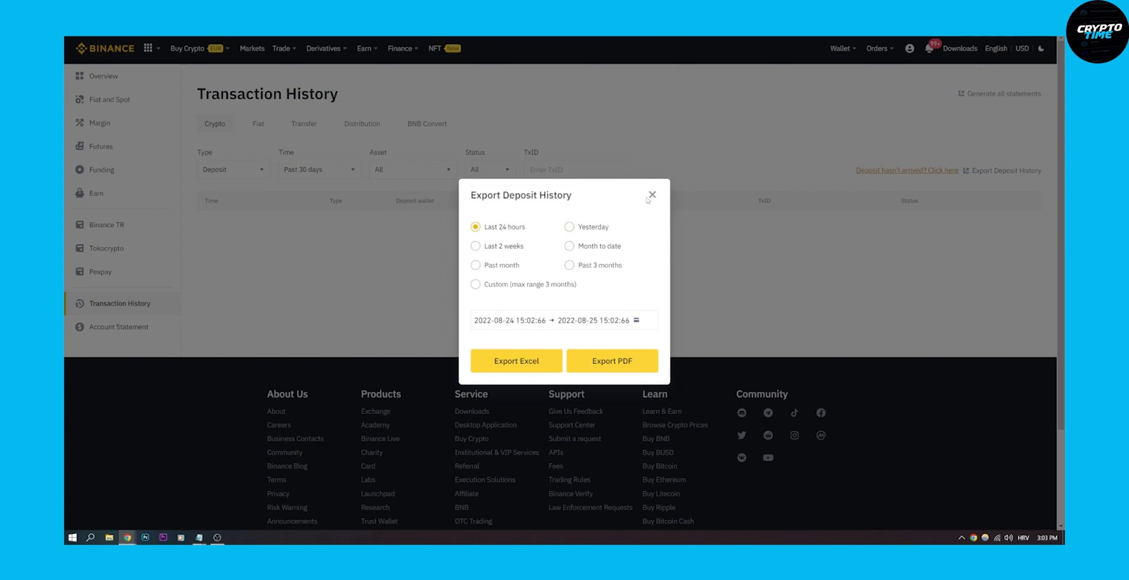
{"action": "left_click", "coordinate": [652, 196]}
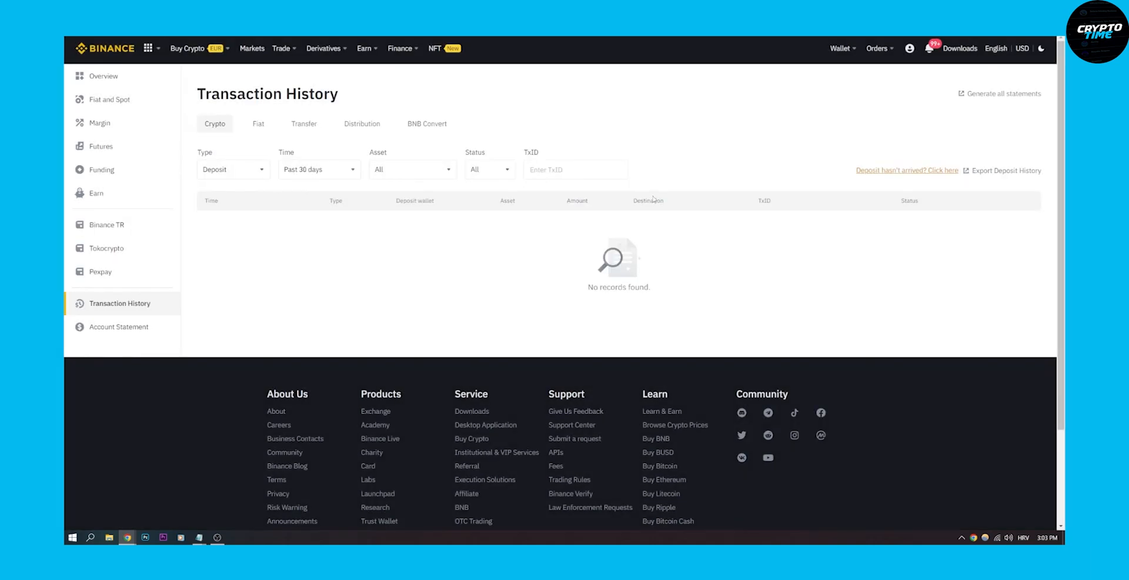
{"action": "mouse_move", "coordinate": [988, 100]}
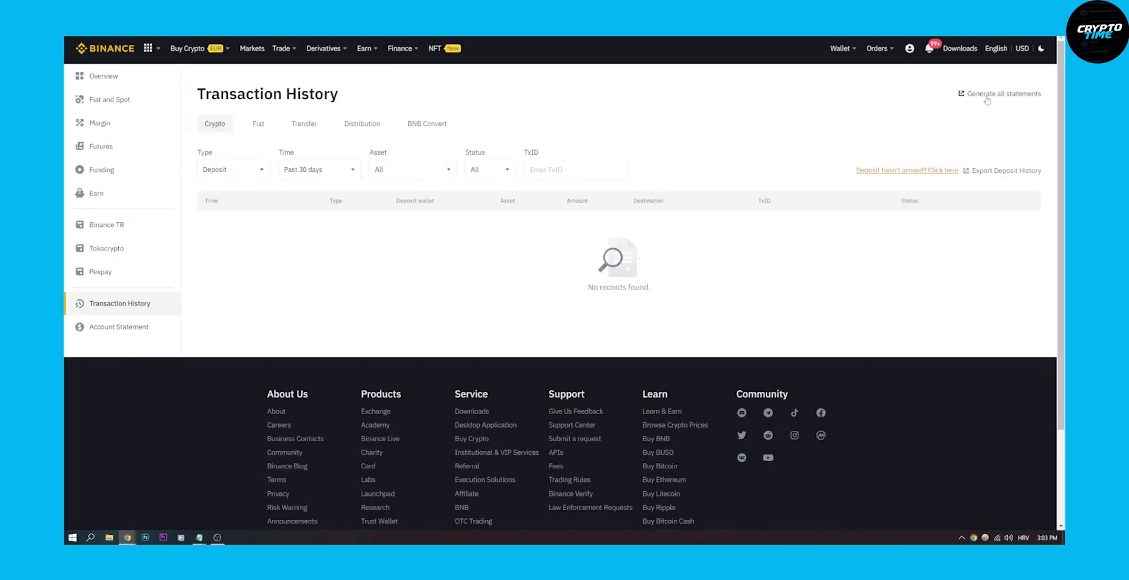
{"action": "left_click", "coordinate": [1000, 92]}
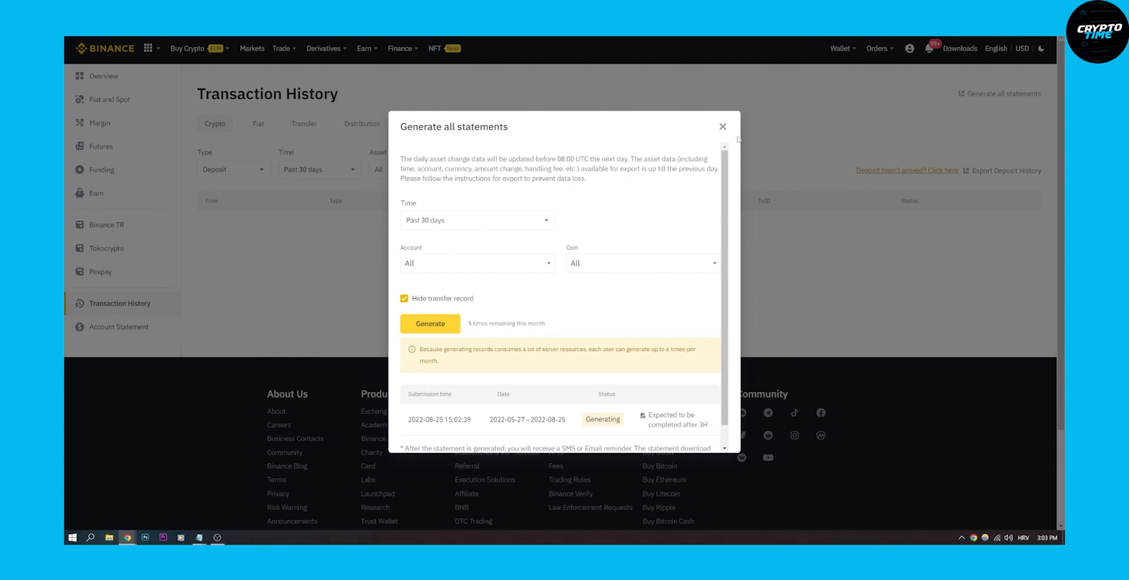
{"action": "left_click", "coordinate": [722, 127]}
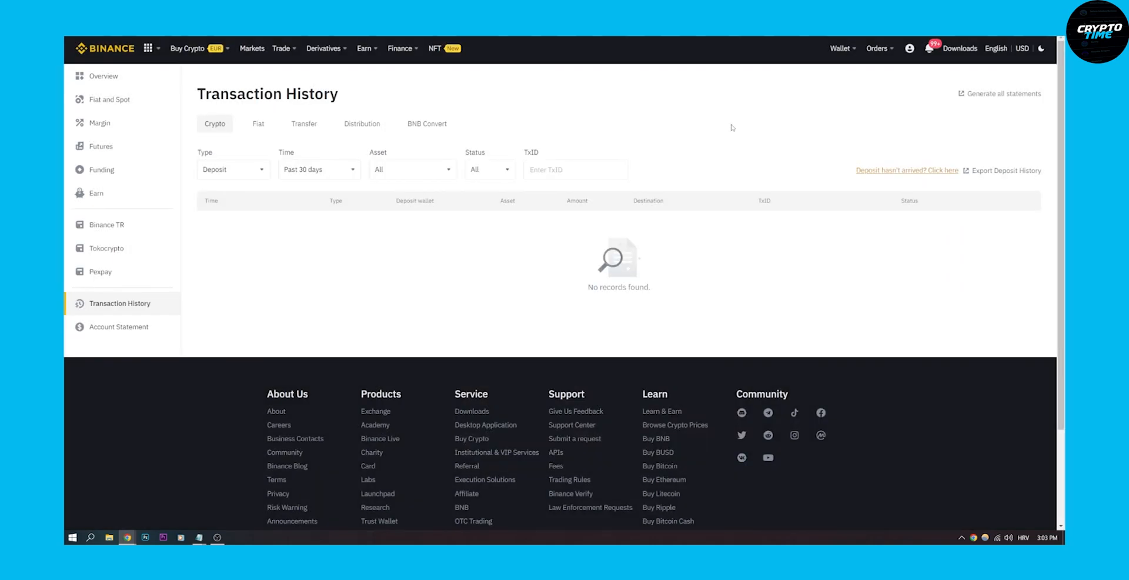